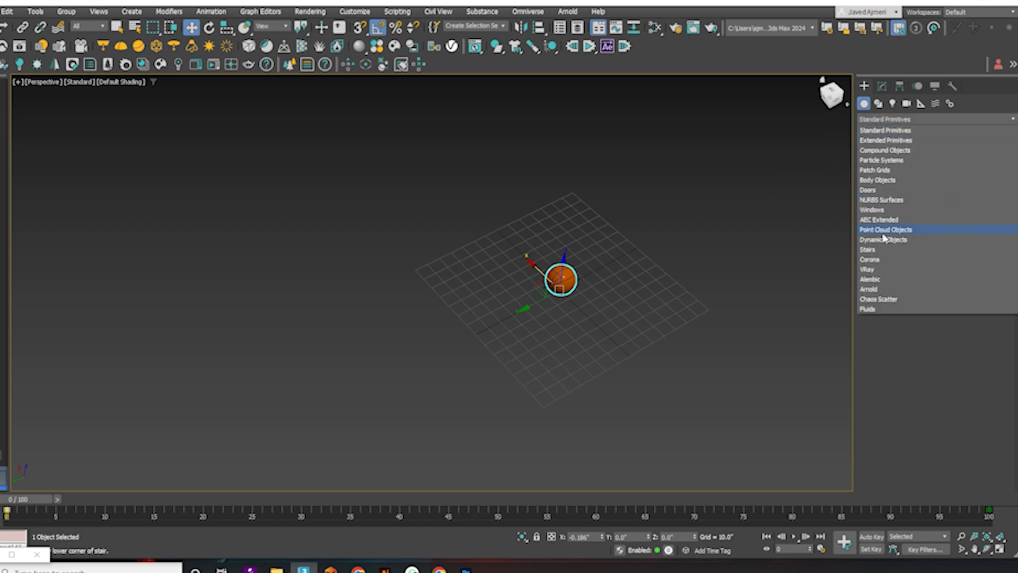
- Create a straight stair beside the basketball, about 90 units tall and narrower
{"action": "left_click", "coordinate": [869, 249]}
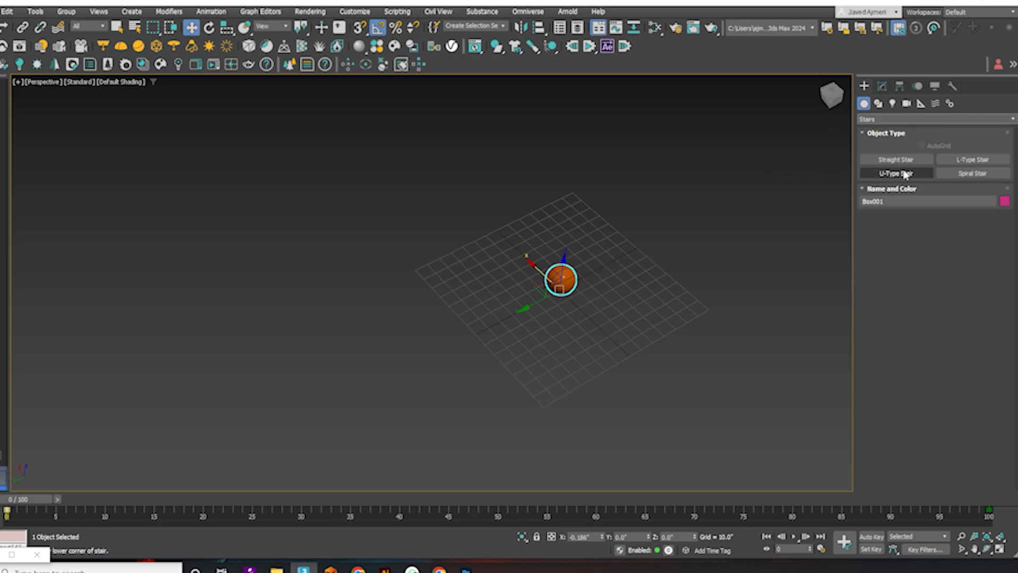
{"action": "left_click", "coordinate": [895, 160]}
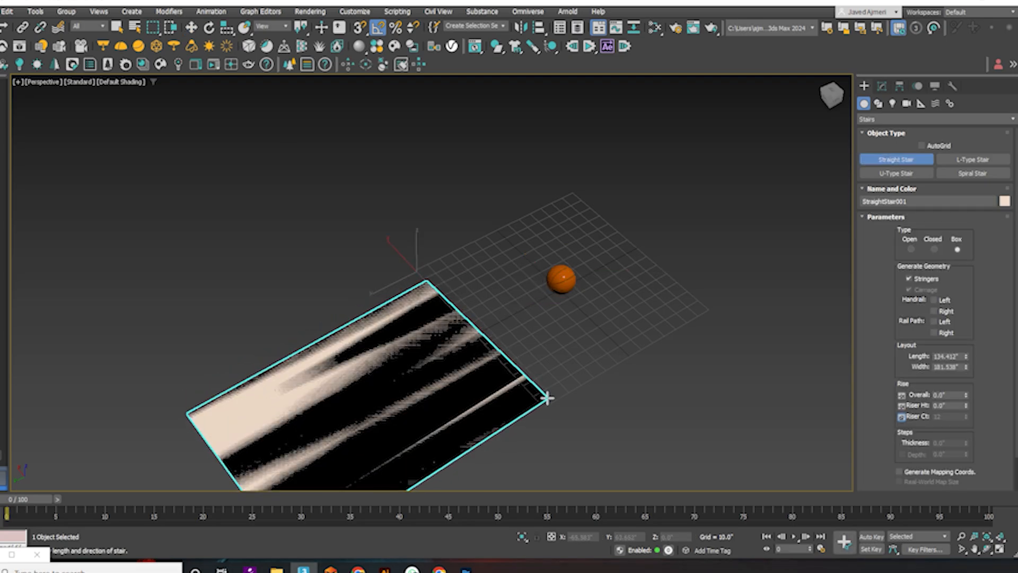
{"action": "left_click_drag", "start_coordinate": [550, 399], "coordinate": [555, 290]}
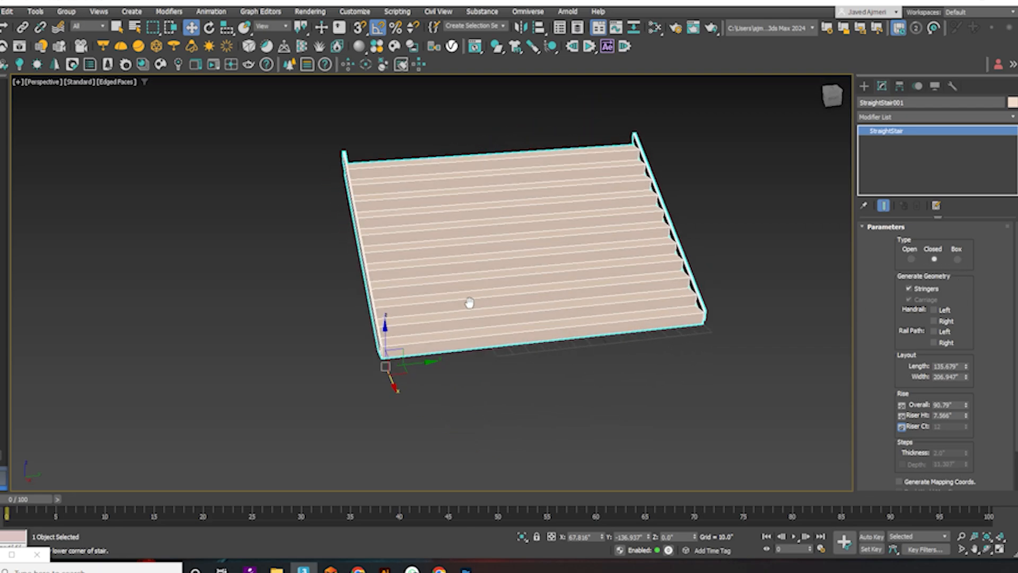
{"action": "scroll", "scroll_direction": "down", "scroll_amount": 3}
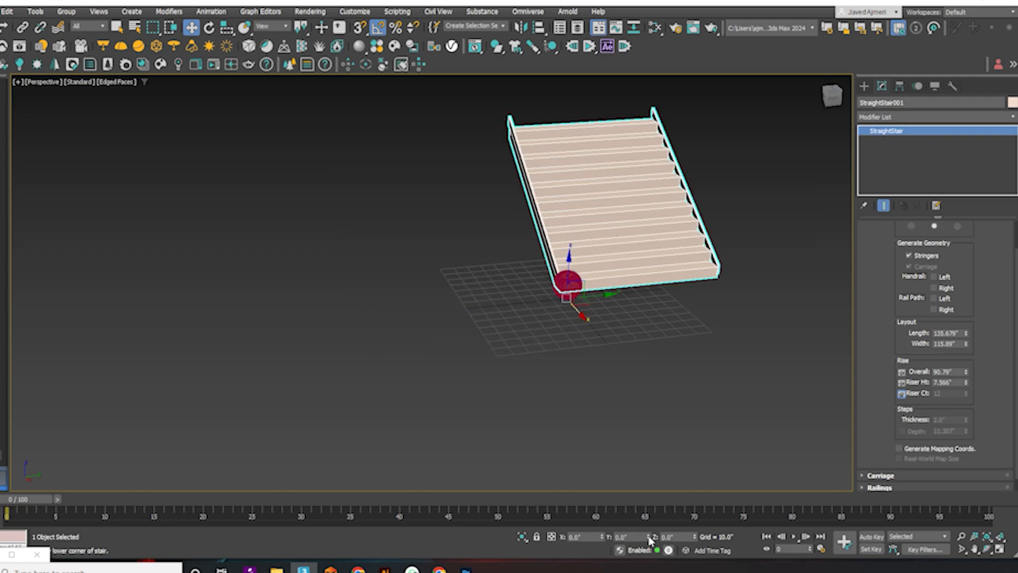
{"action": "mouse_move", "coordinate": [610, 274]}
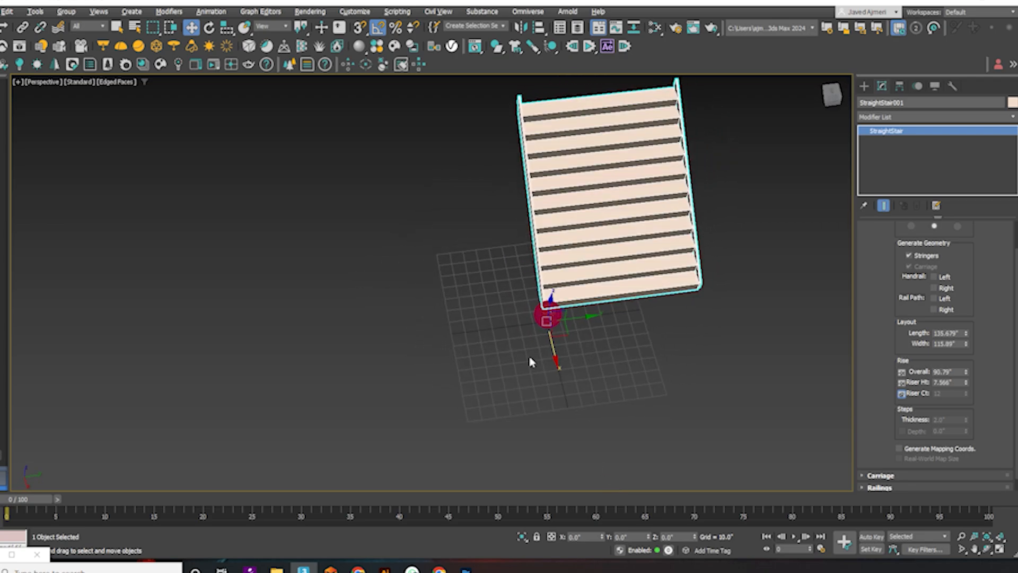
- Shift the staircase so its bottom step sits beside the basketball
{"action": "left_click_drag", "start_coordinate": [556, 312], "coordinate": [533, 321]}
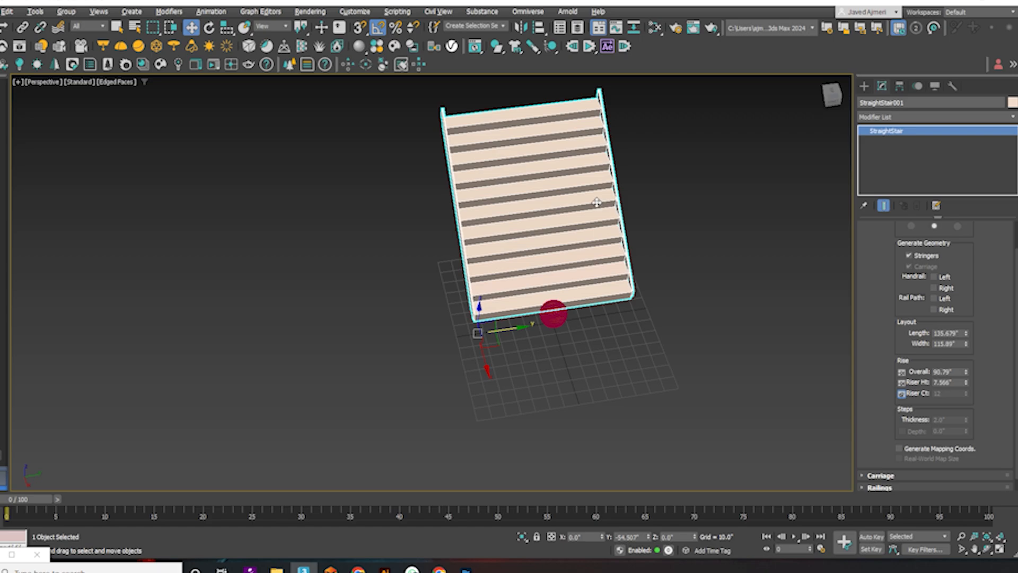
{"action": "mouse_move", "coordinate": [966, 349]}
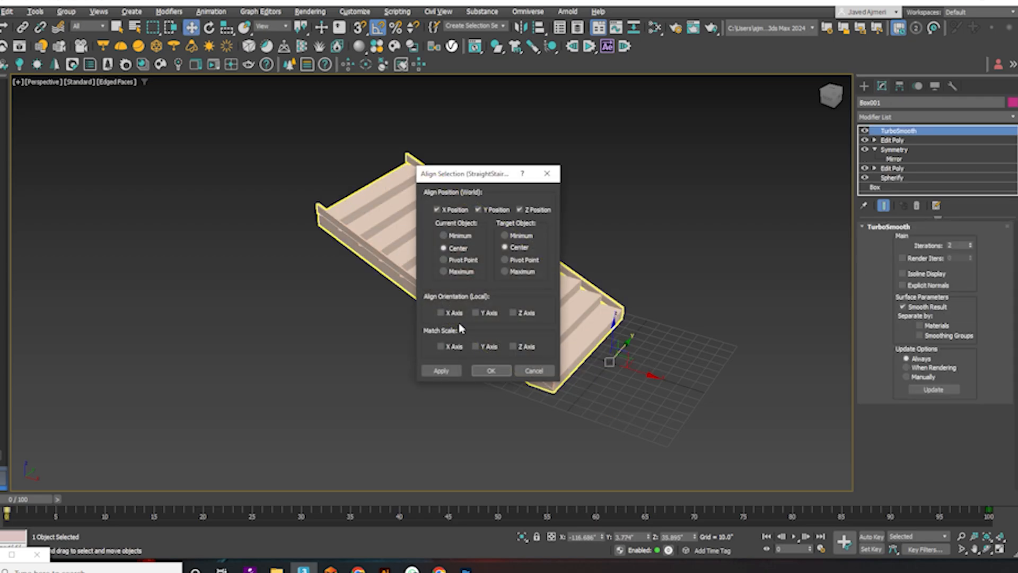
- Center the basketball on the staircase and raise it high above the stairs
{"action": "left_click", "coordinate": [491, 371]}
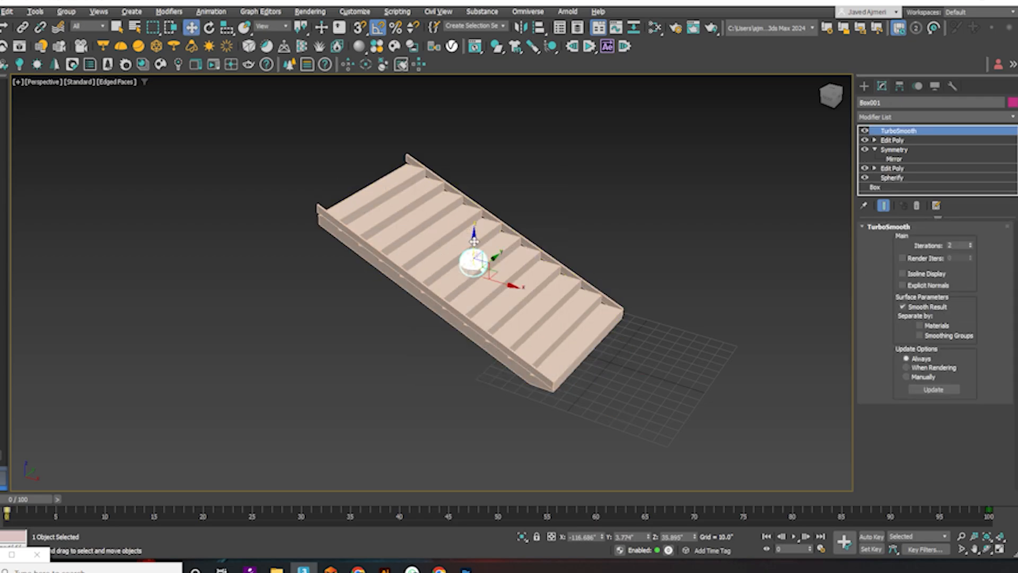
{"action": "left_click_drag", "start_coordinate": [474, 260], "coordinate": [353, 153]}
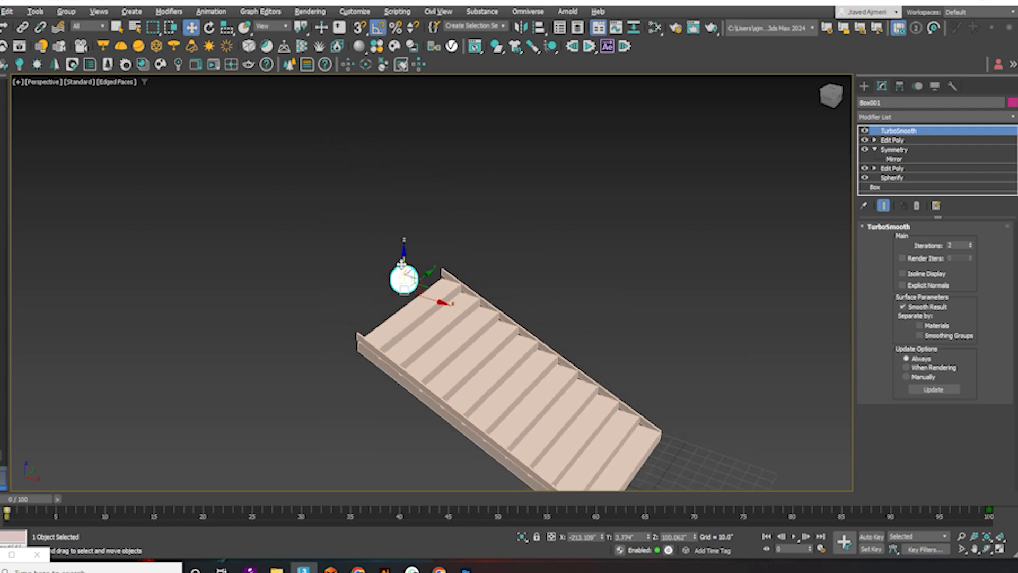
{"action": "left_click_drag", "start_coordinate": [403, 279], "coordinate": [403, 137]}
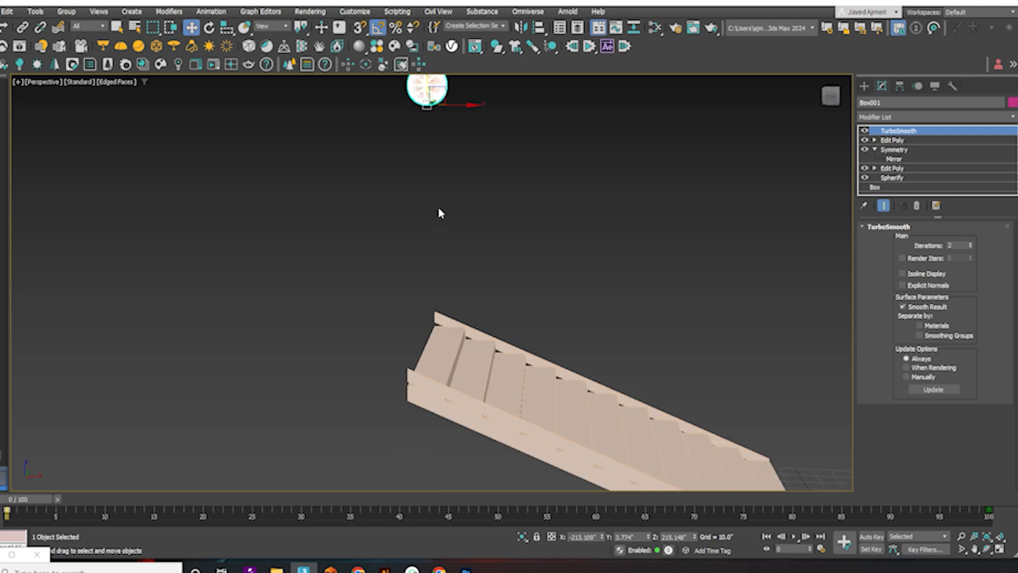
- In Top view, position the basketball over the stair's upper end
{"action": "key", "text": "t"}
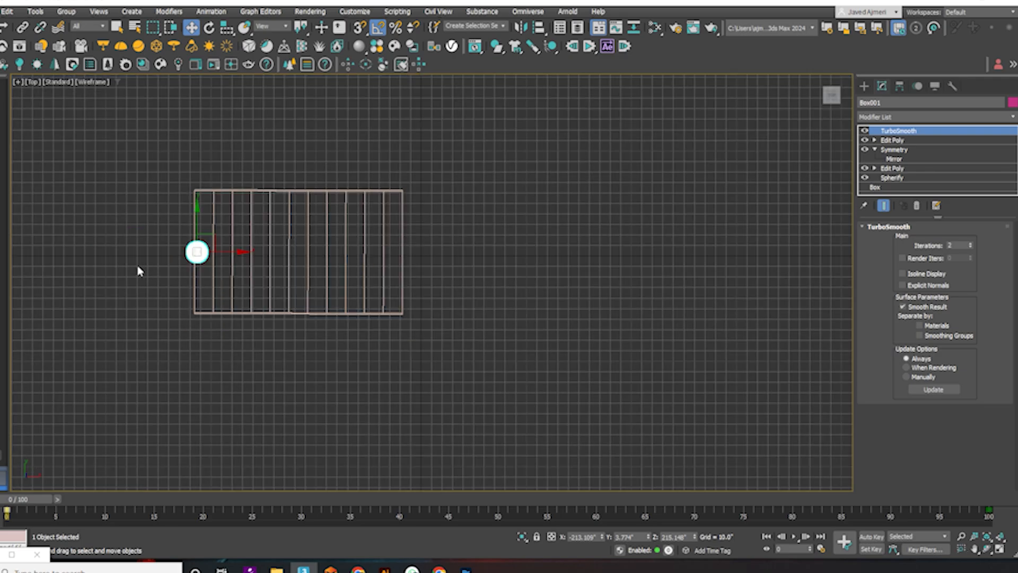
{"action": "left_click_drag", "start_coordinate": [196, 252], "coordinate": [211, 258]}
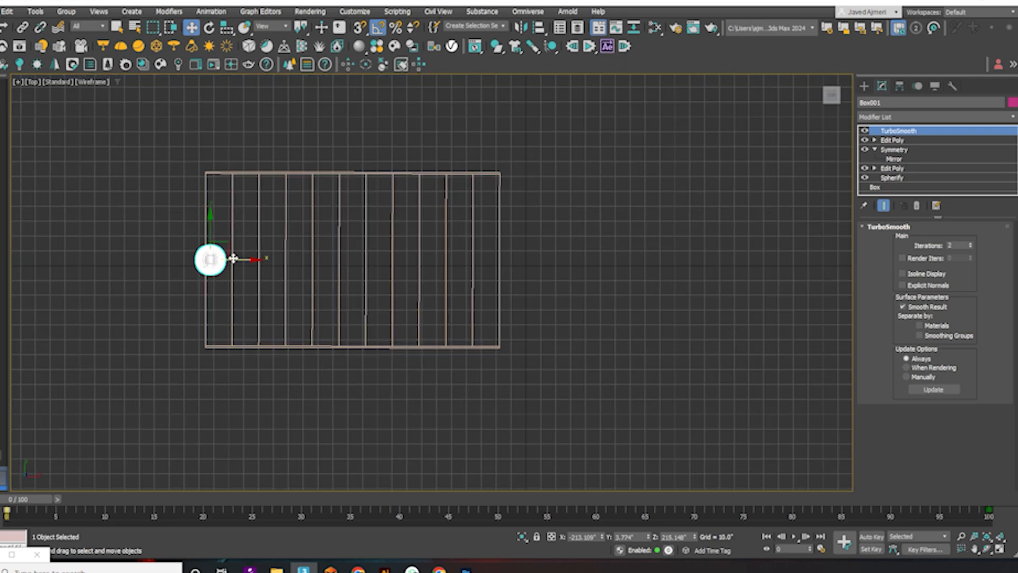
{"action": "left_click_drag", "start_coordinate": [210, 258], "coordinate": [221, 258]}
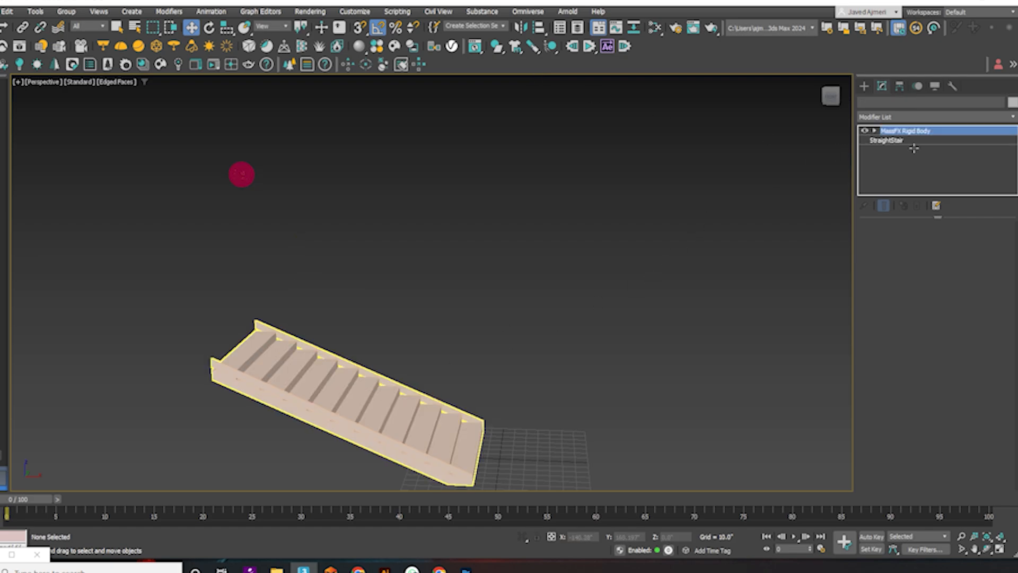
- Choose a collision Shape Type for StraightStair001's static rigid body
{"action": "left_click", "coordinate": [344, 390]}
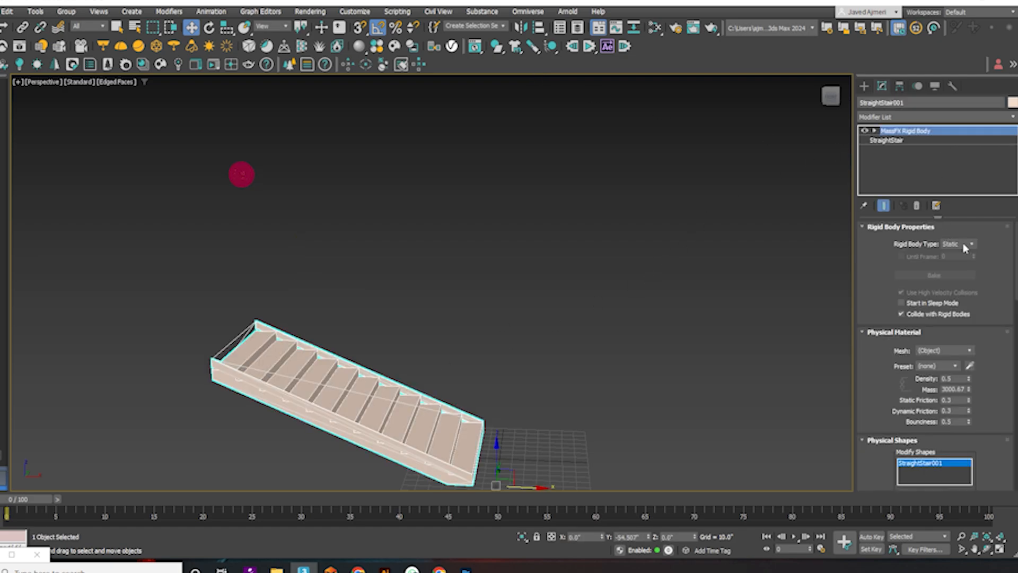
{"action": "scroll", "scroll_direction": "down", "scroll_amount": 3}
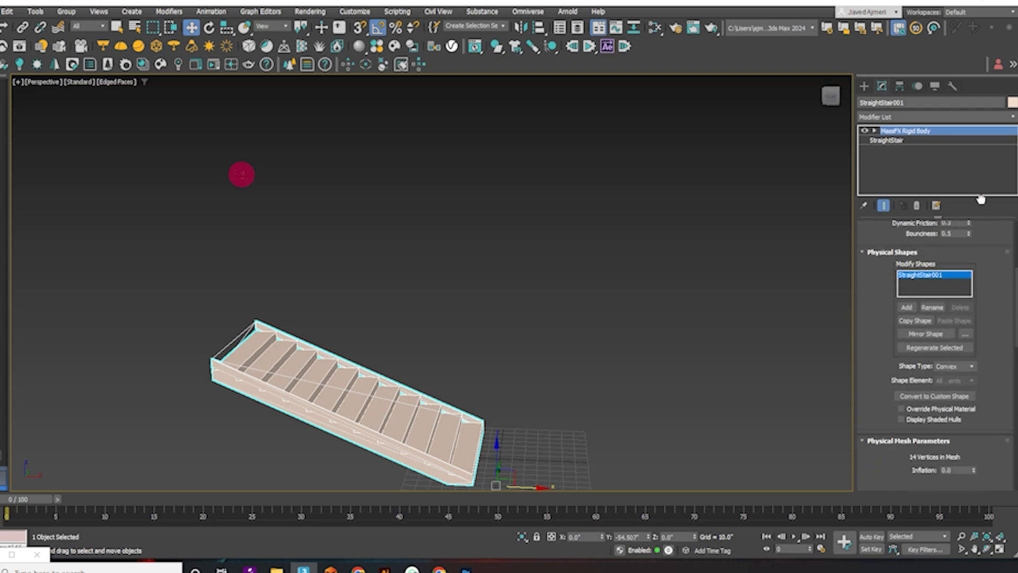
{"action": "left_click", "coordinate": [971, 327]}
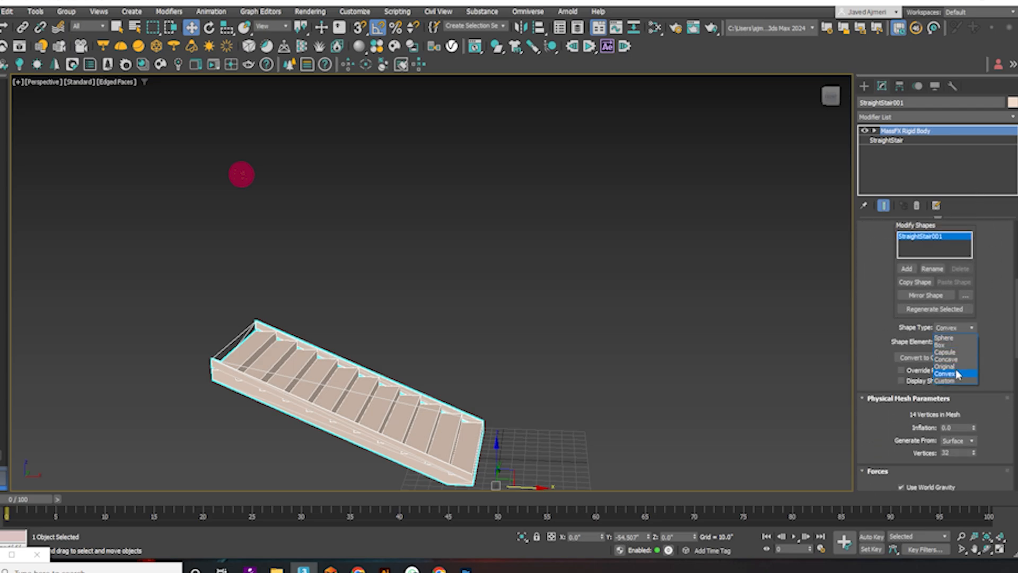
{"action": "left_click", "coordinate": [945, 365]}
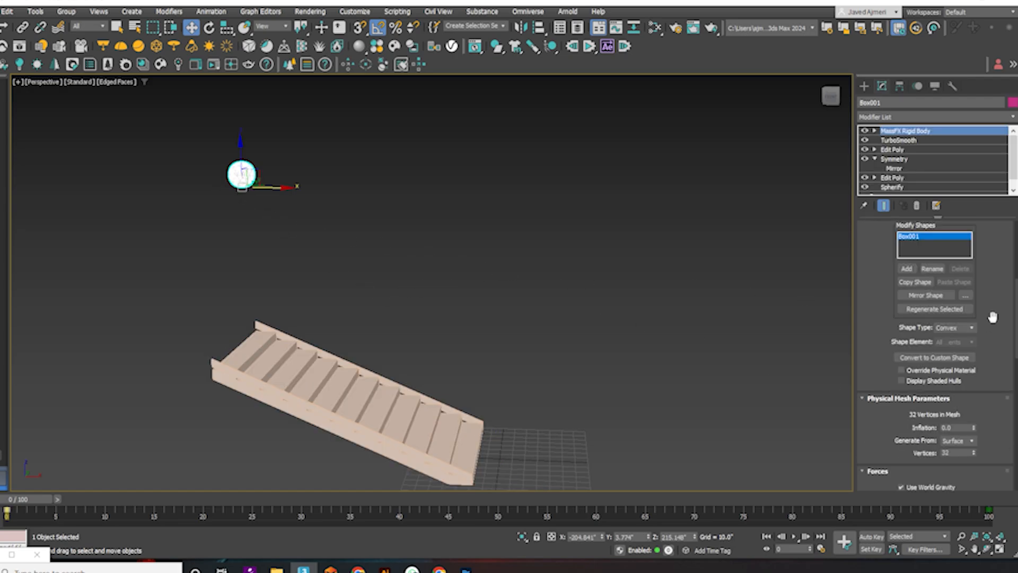
- Set the basketball's rigid body type to Dynamic and test its fall down the stairs
{"action": "scroll", "scroll_direction": "down", "scroll_amount": 3}
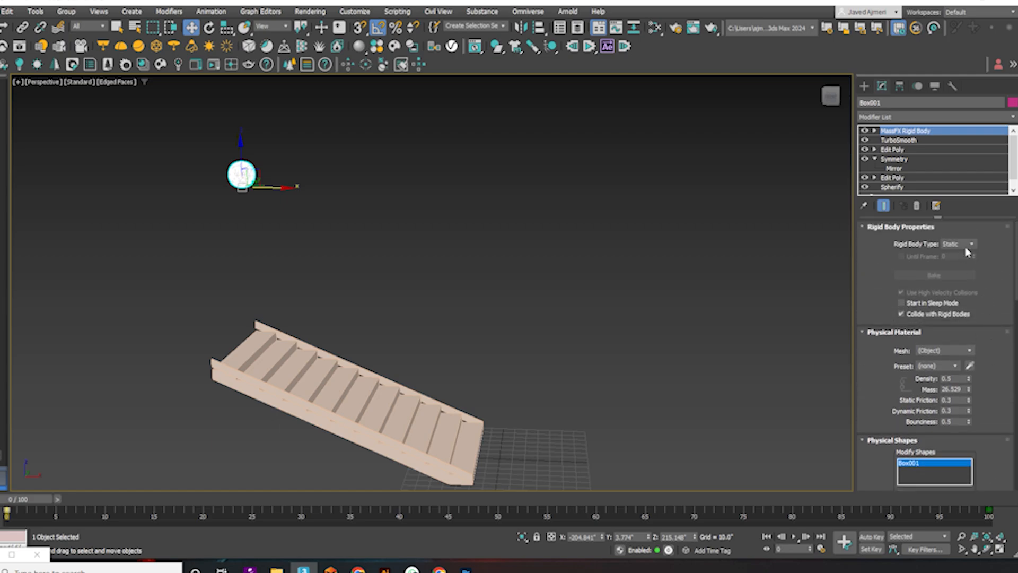
{"action": "left_click", "coordinate": [952, 244]}
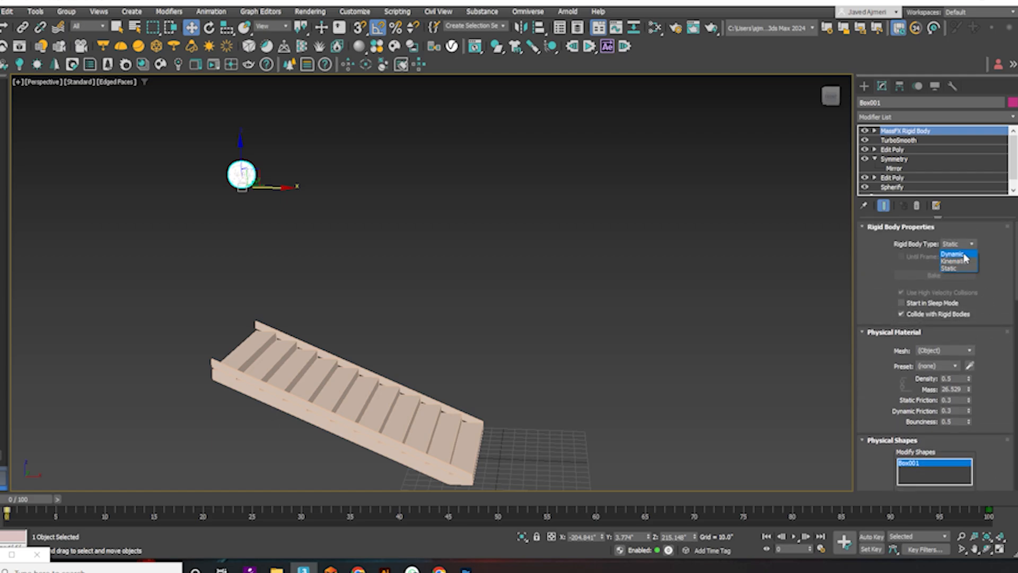
{"action": "left_click", "coordinate": [952, 254]}
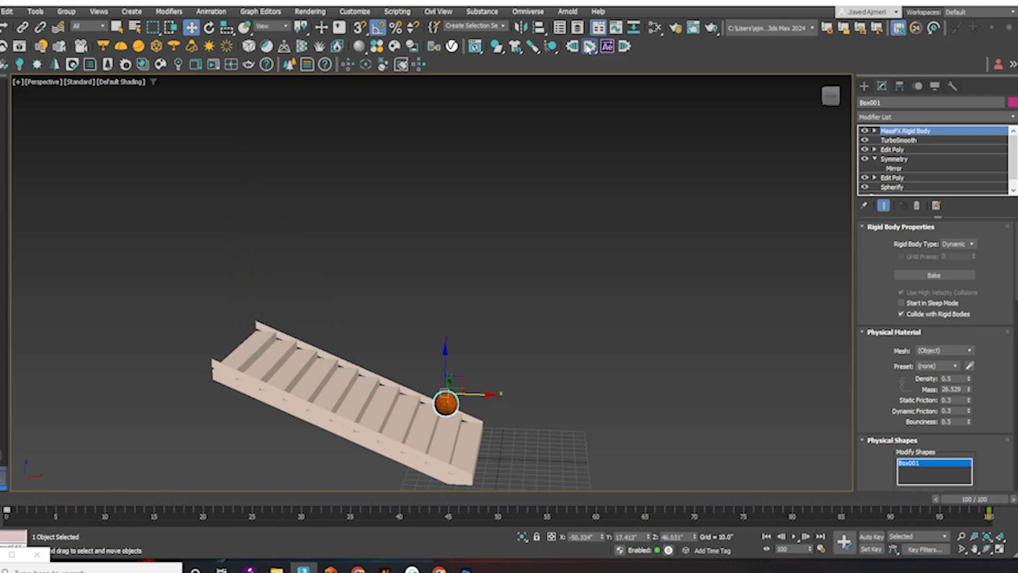
{"action": "left_click_drag", "start_coordinate": [446, 405], "coordinate": [542, 444]}
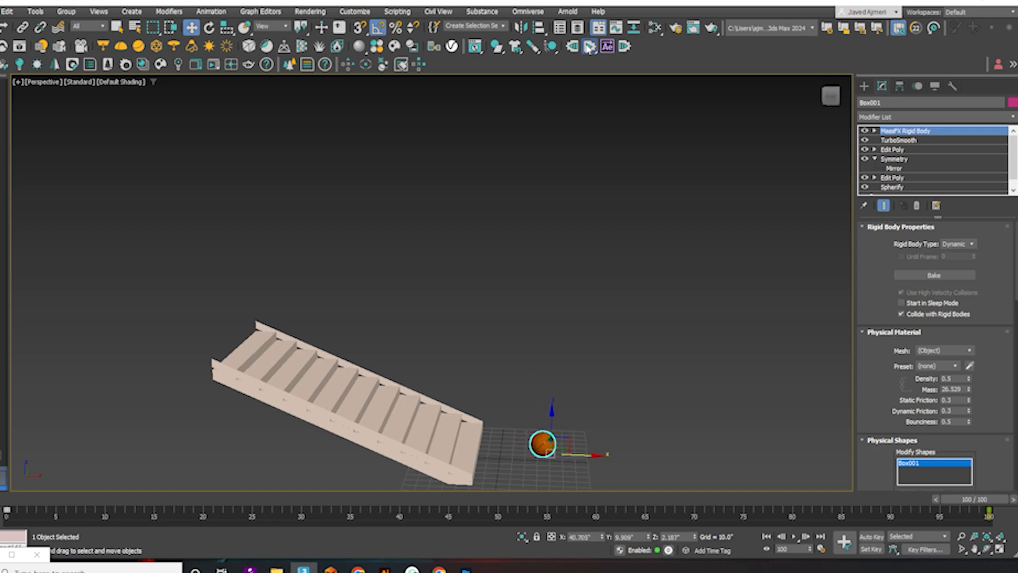
{"action": "left_click_drag", "start_coordinate": [542, 443], "coordinate": [550, 448]}
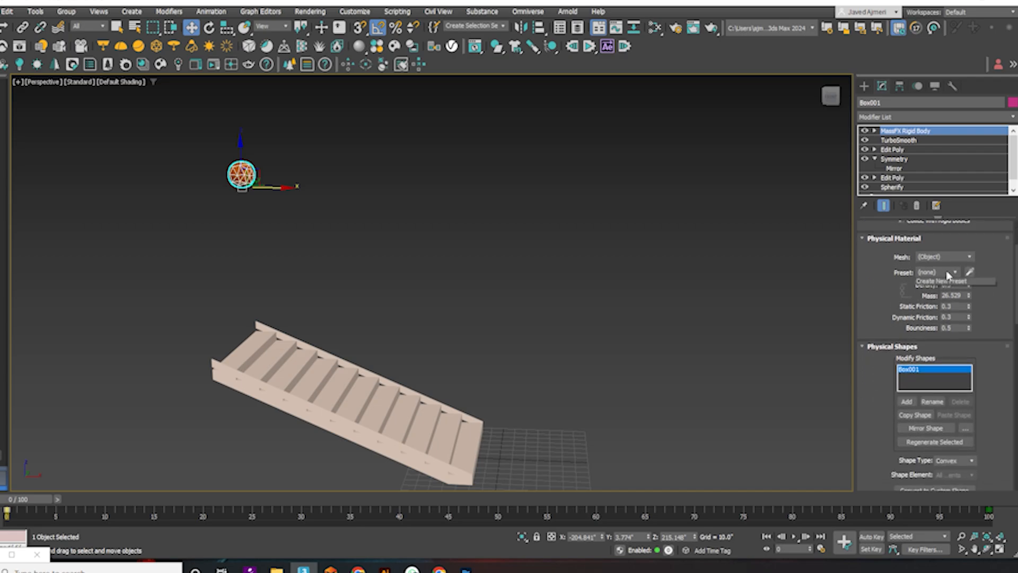
- Apply the Rubber material preset to the ball and switch its collision shape to Sphere
{"action": "left_click", "coordinate": [930, 271]}
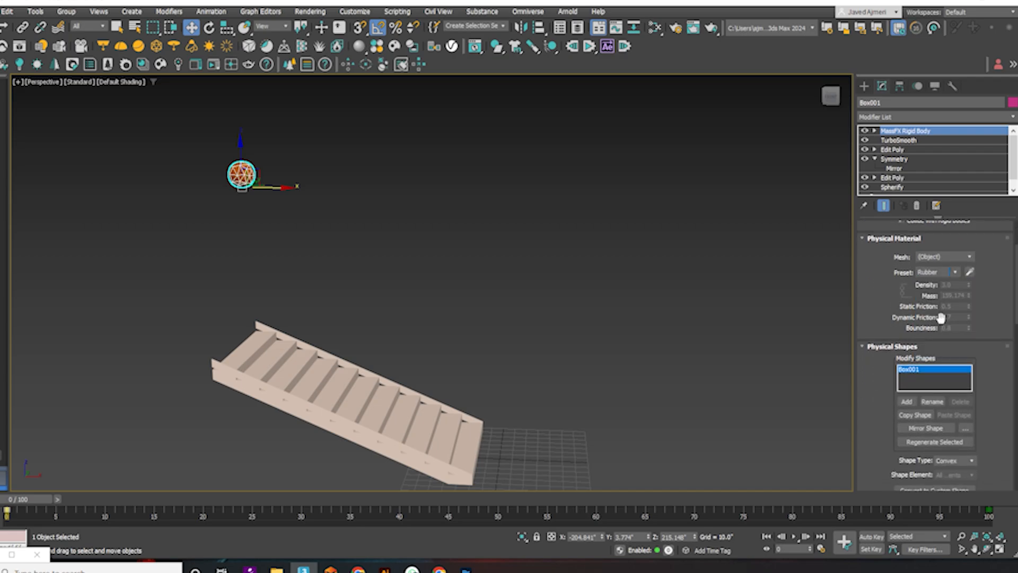
{"action": "scroll", "scroll_direction": "down", "scroll_amount": 3}
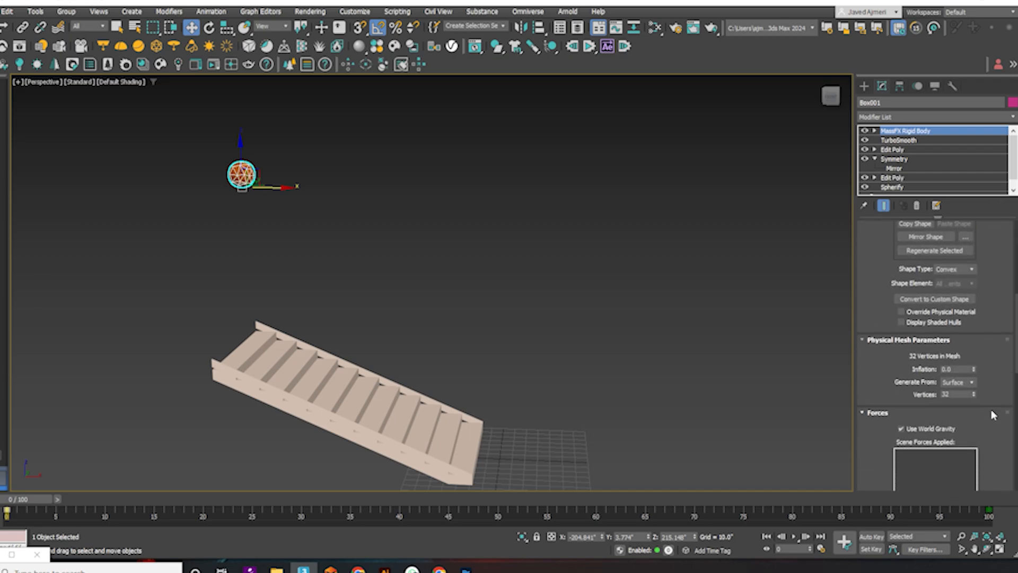
{"action": "left_click", "coordinate": [972, 247]}
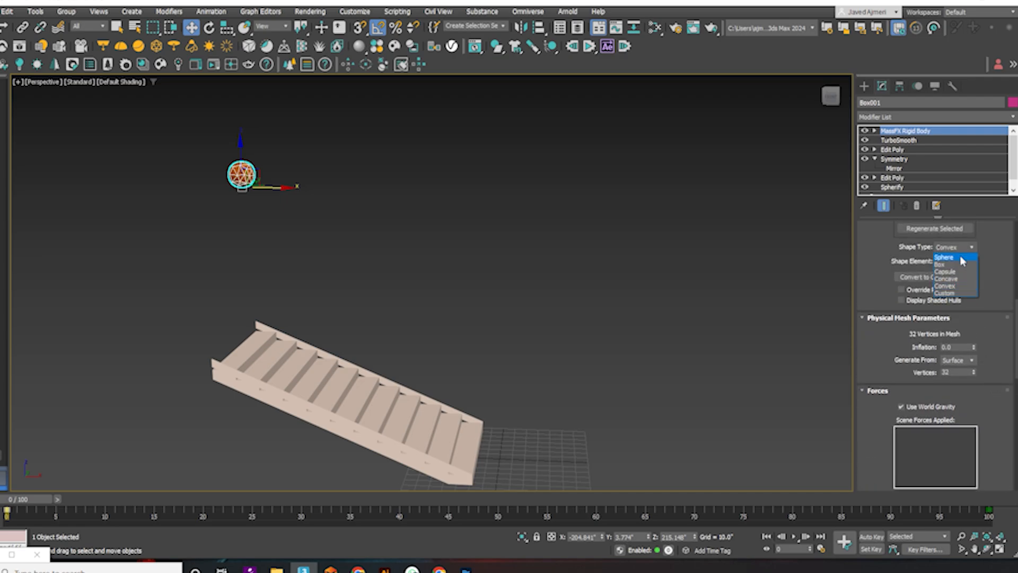
{"action": "left_click", "coordinate": [951, 257]}
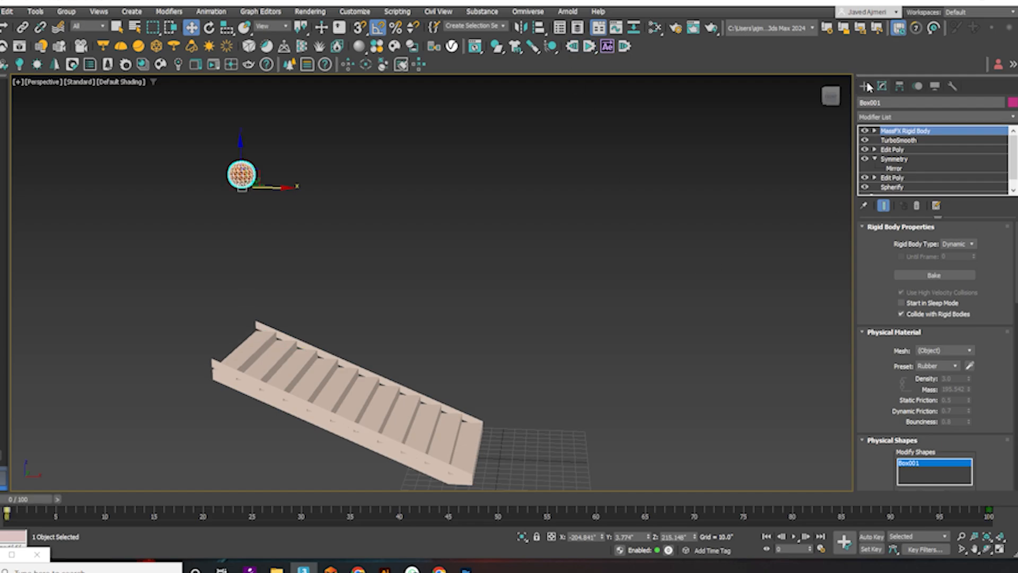
- Create a Wind force from Space Warps > Forces
{"action": "left_click", "coordinate": [864, 86]}
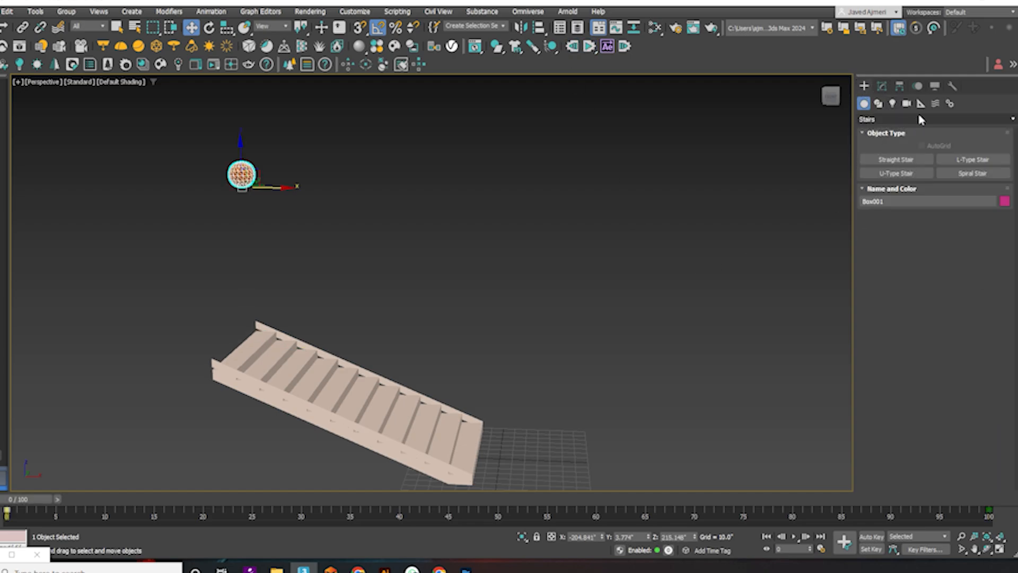
{"action": "left_click", "coordinate": [920, 103]}
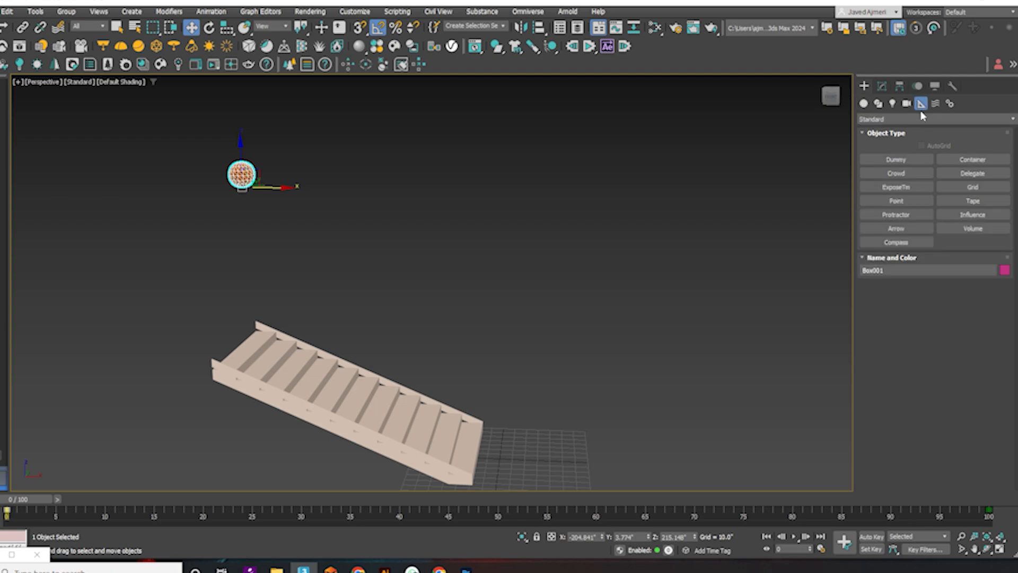
{"action": "left_click", "coordinate": [934, 104]}
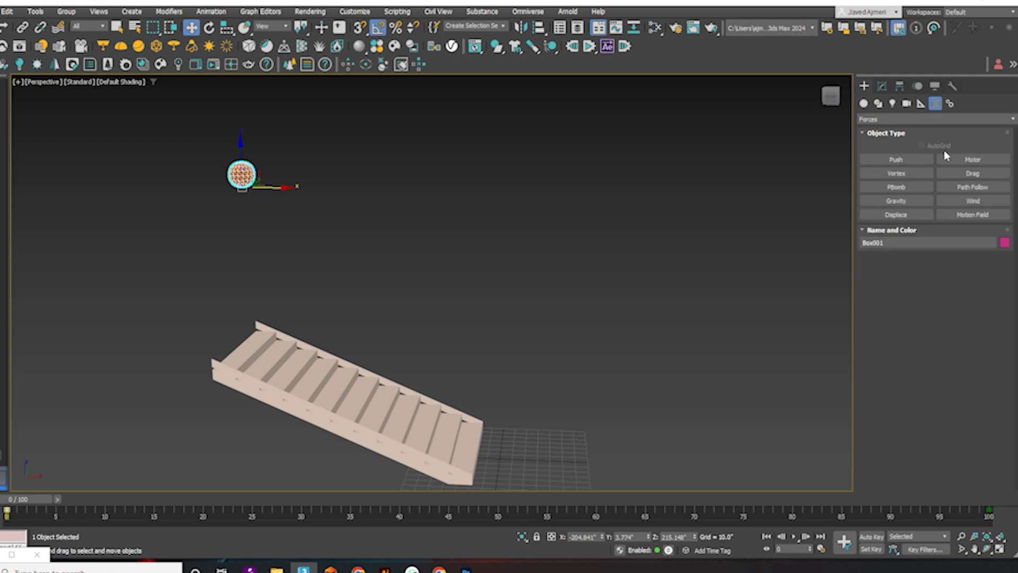
{"action": "left_click", "coordinate": [972, 200]}
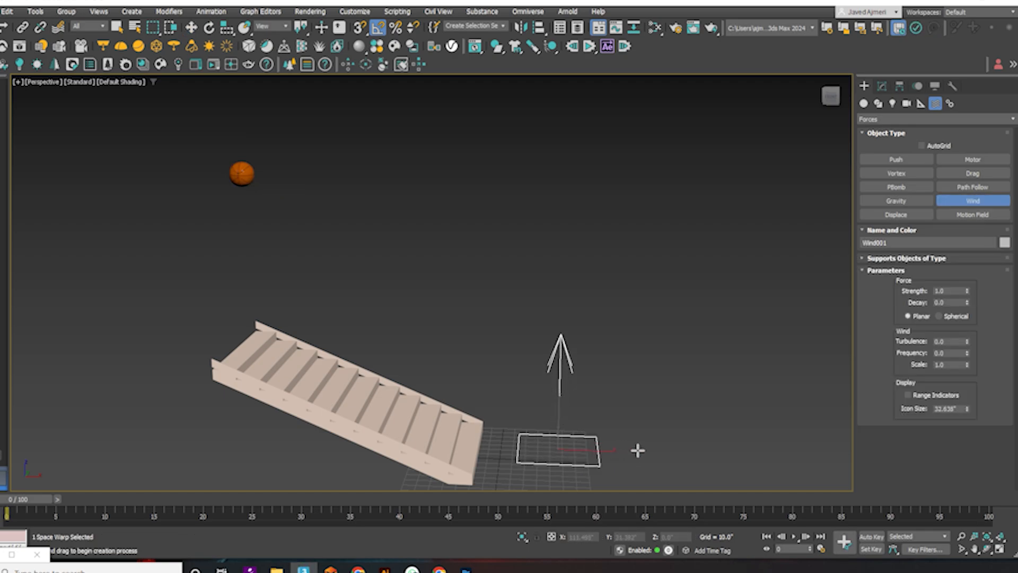
- Select the basketball with the Move tool and show its modifier settings
{"action": "left_click", "coordinate": [209, 27]}
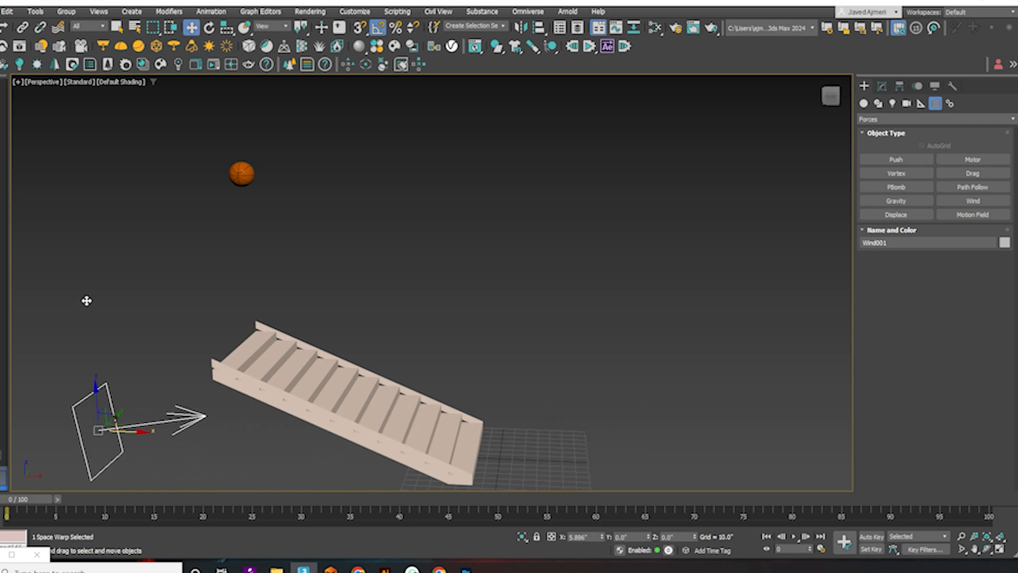
{"action": "left_click", "coordinate": [241, 174]}
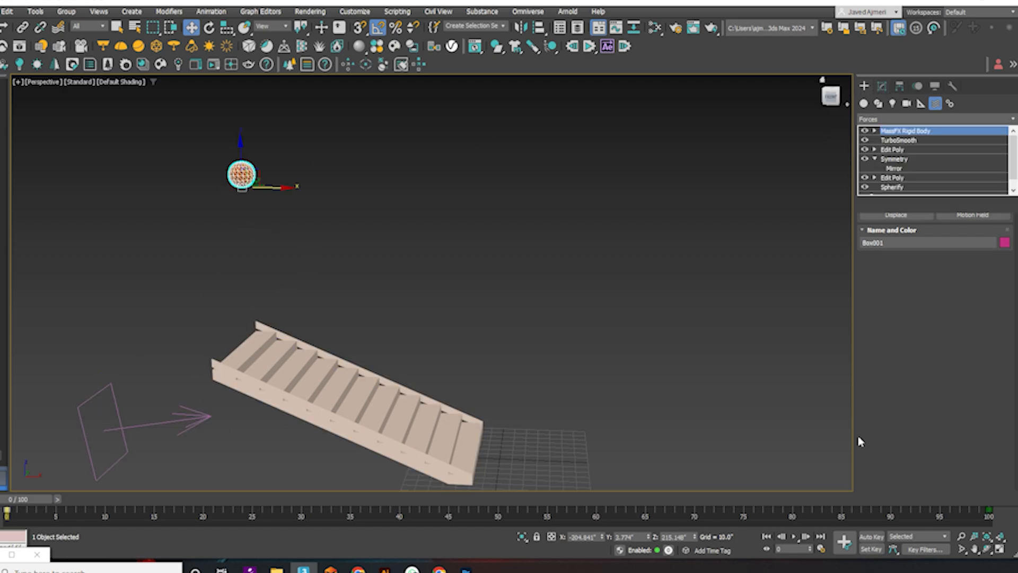
{"action": "left_click", "coordinate": [864, 103]}
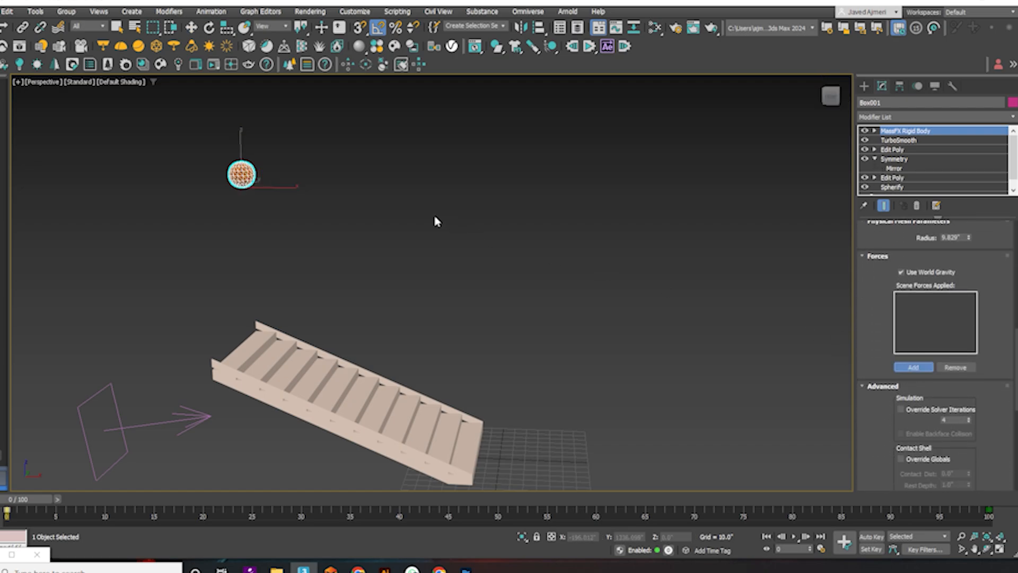
- Add Wind001 to the basketball's rigid body forces and run the simulation
{"action": "left_click", "coordinate": [912, 367]}
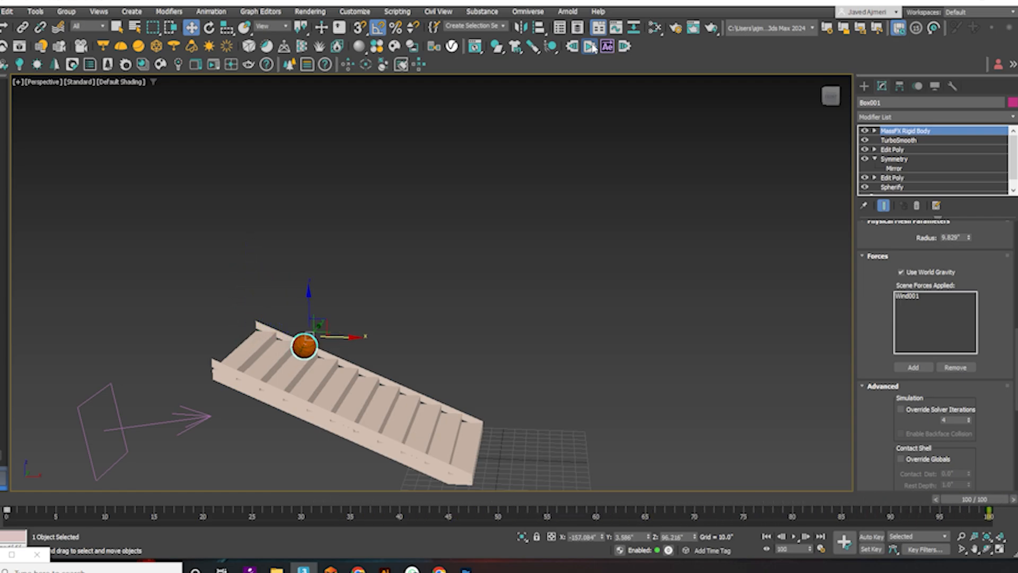
{"action": "left_click_drag", "start_coordinate": [303, 345], "coordinate": [520, 442]}
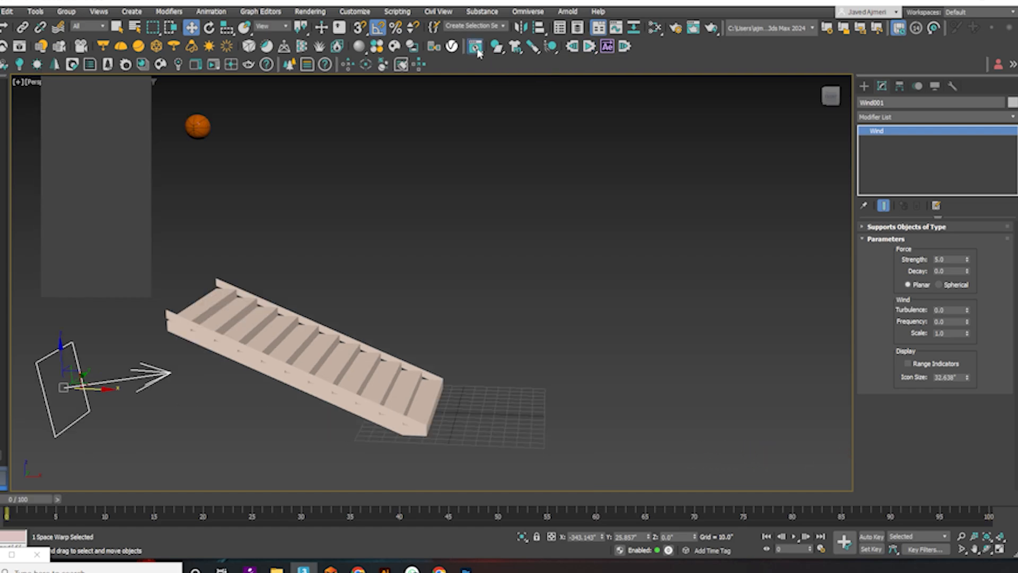
- Open MassFX Tools and scroll to the basketball's Physical Material rollout
{"action": "left_click", "coordinate": [474, 46]}
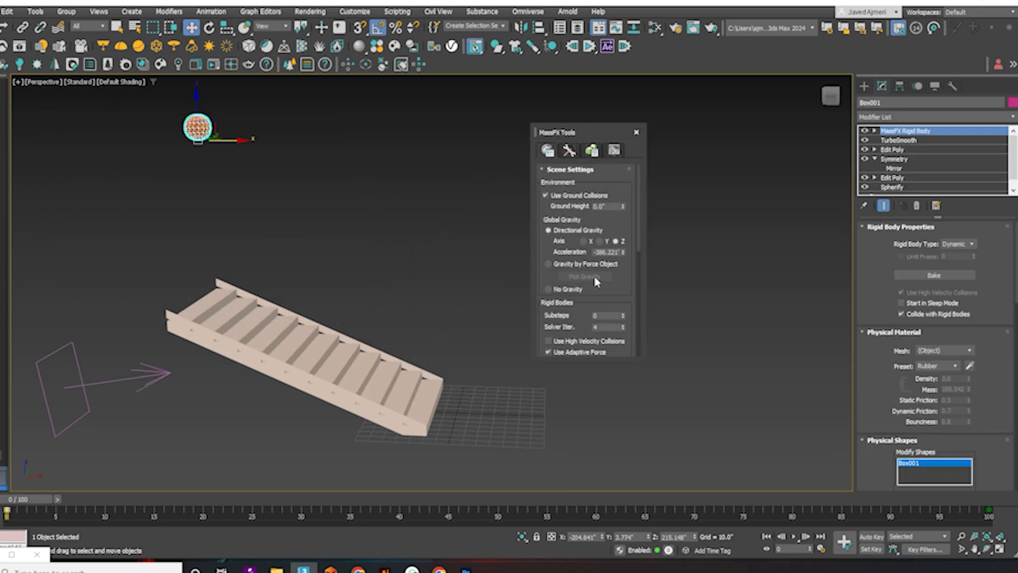
{"action": "scroll", "scroll_direction": "down", "scroll_amount": 3}
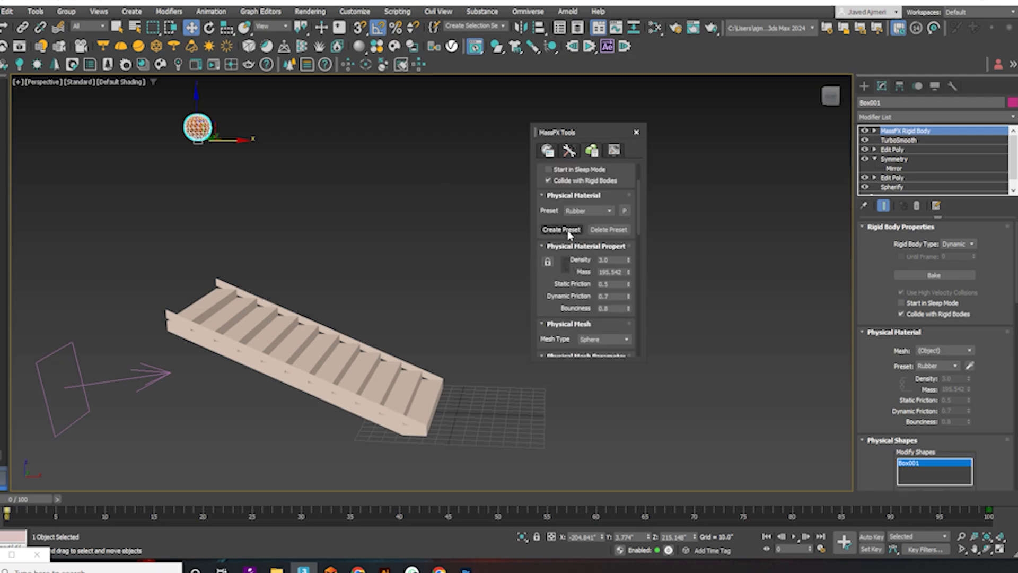
- Save the ball's physical material as a 'Basketball' preset and unlock its properties
{"action": "left_click", "coordinate": [561, 230]}
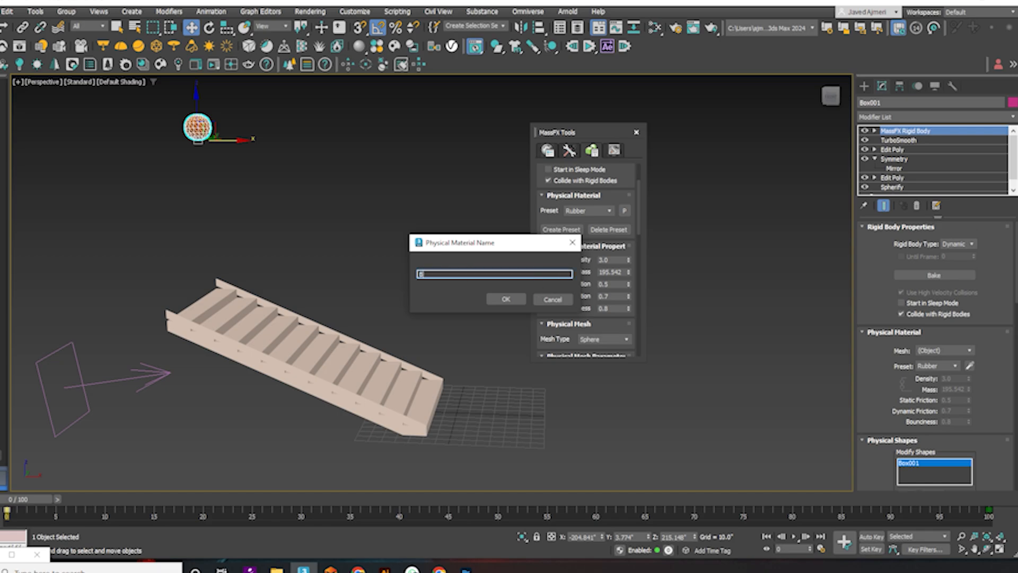
{"action": "type", "text": "Basketball"}
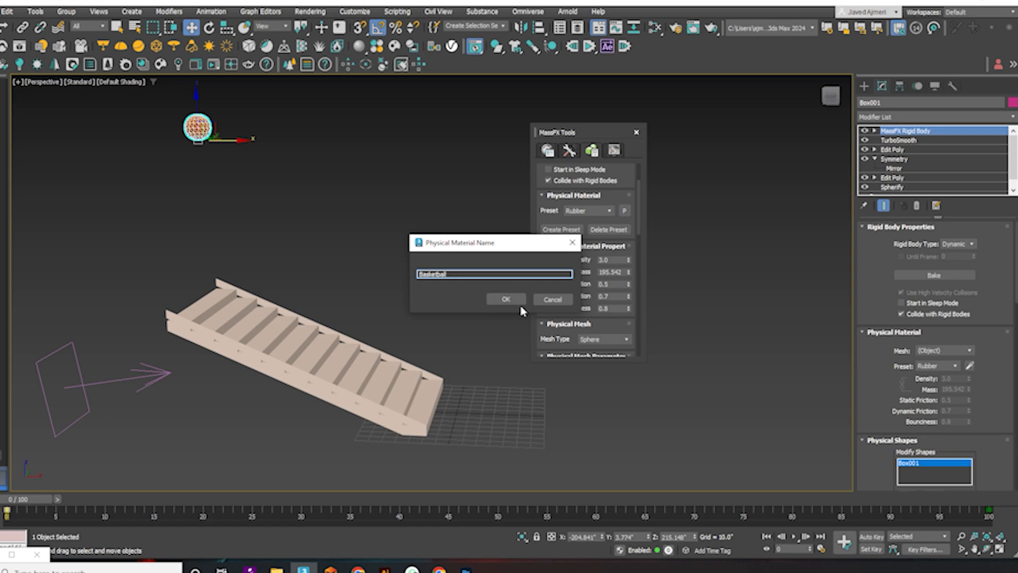
{"action": "left_click", "coordinate": [507, 299]}
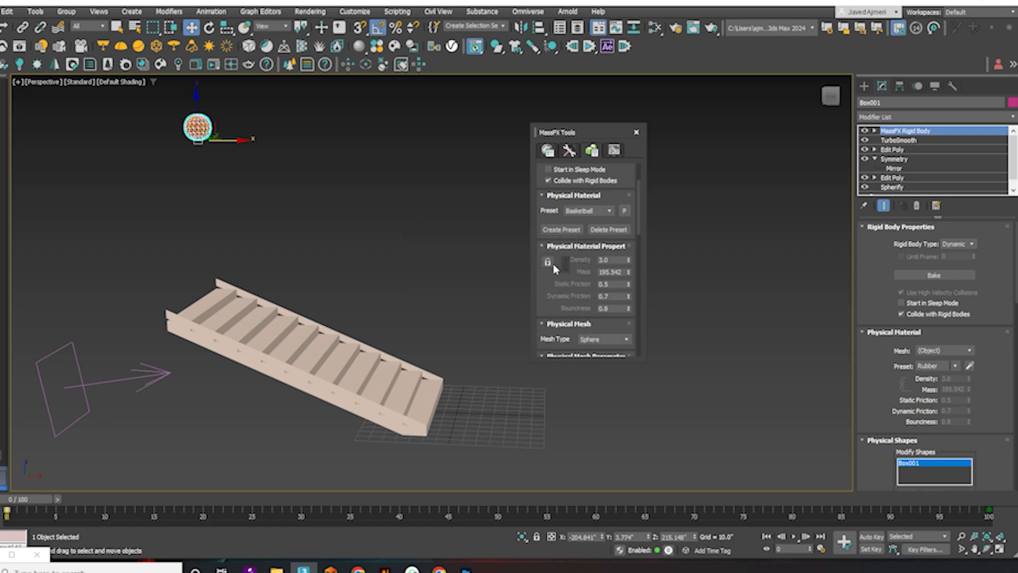
{"action": "left_click", "coordinate": [549, 261]}
{"action": "type", "text": "500"}
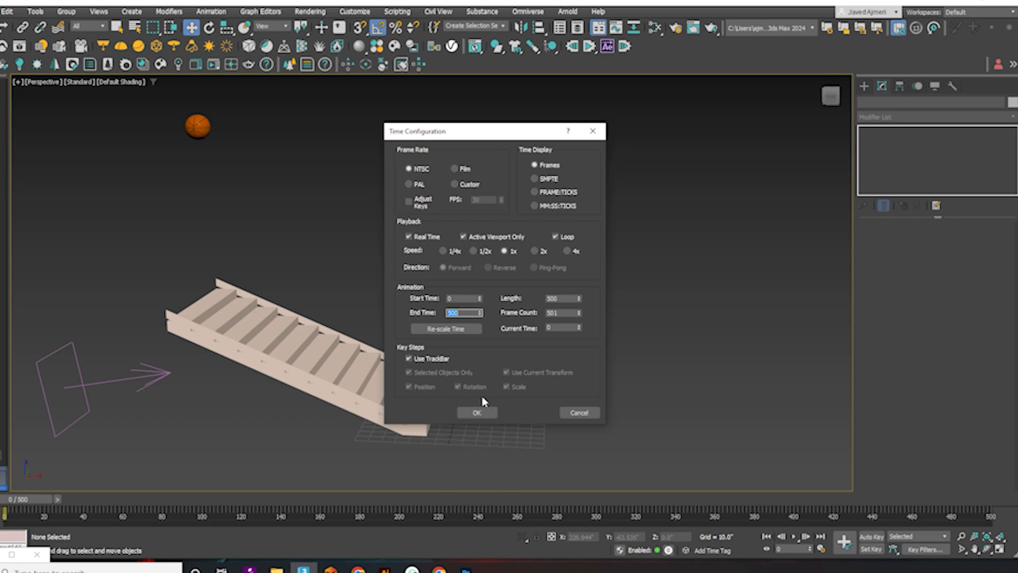
- Apply a 500-frame end time and bake the basketball's MassFX simulation into keyframes
{"action": "left_click", "coordinate": [476, 413]}
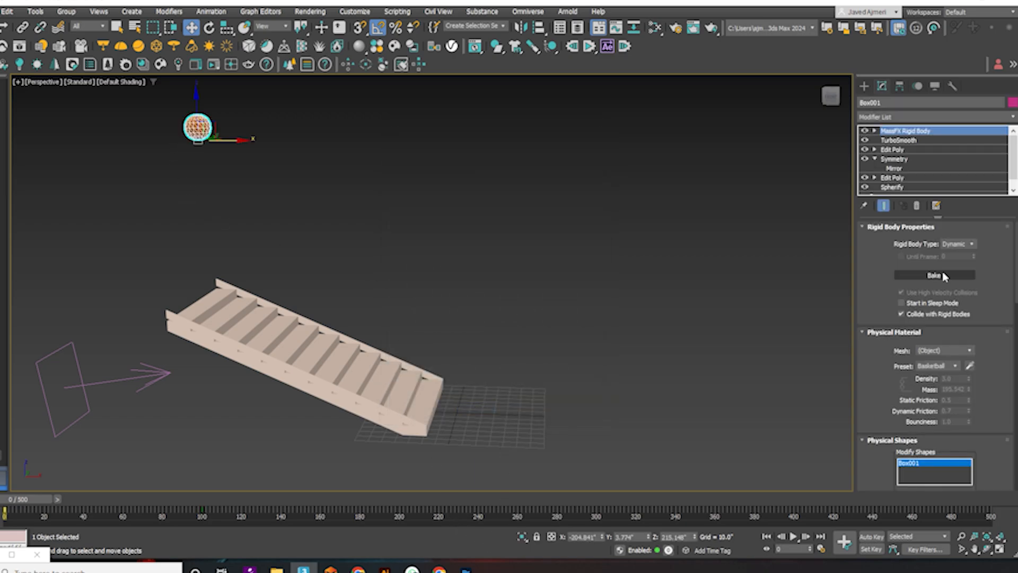
{"action": "left_click", "coordinate": [934, 275]}
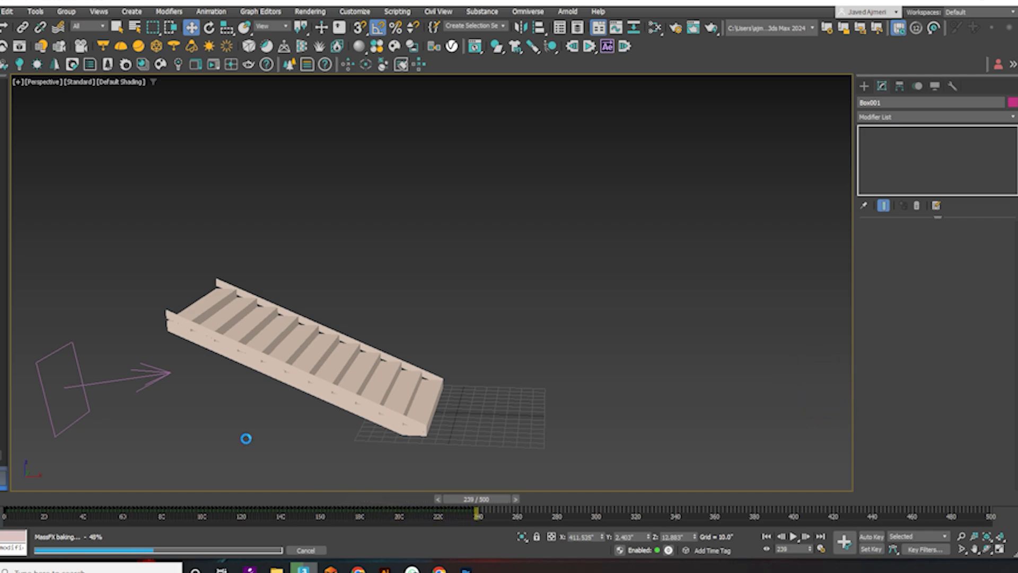
- Play the baked animation to watch the basketball bounce down the stairs toward the viewer
{"action": "left_click", "coordinate": [794, 537]}
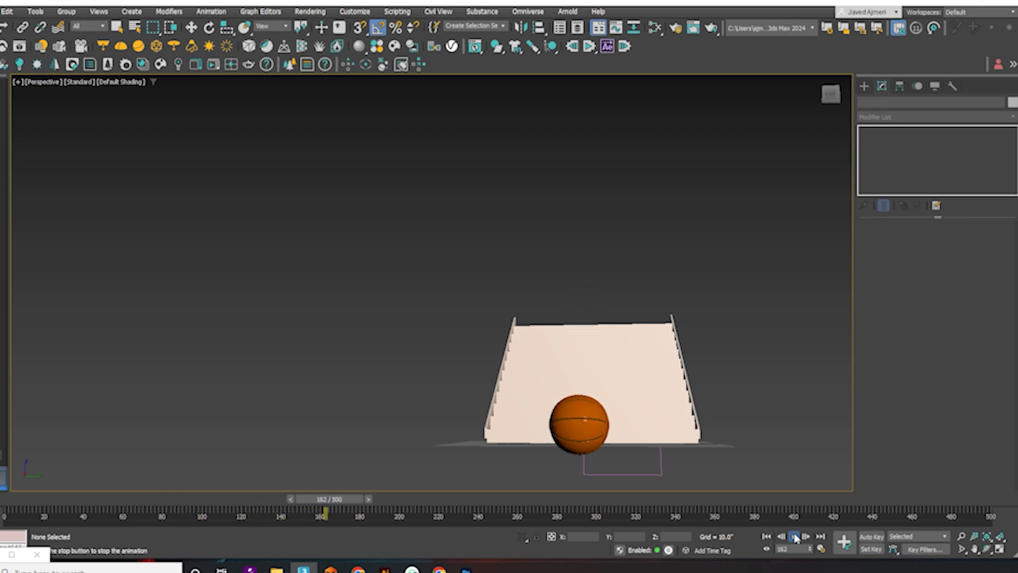
{"action": "left_click", "coordinate": [795, 538]}
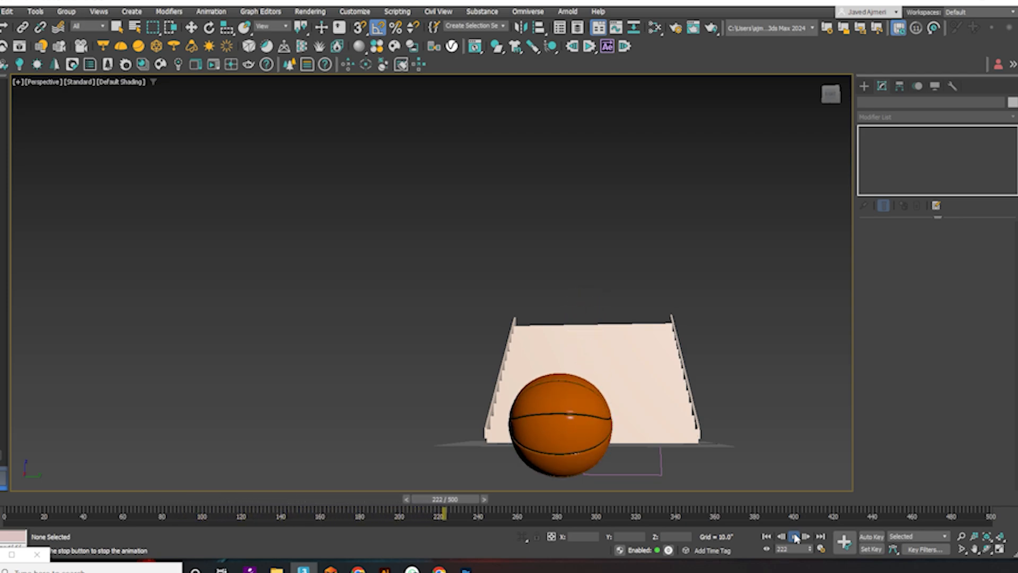
{"action": "left_click", "coordinate": [796, 538]}
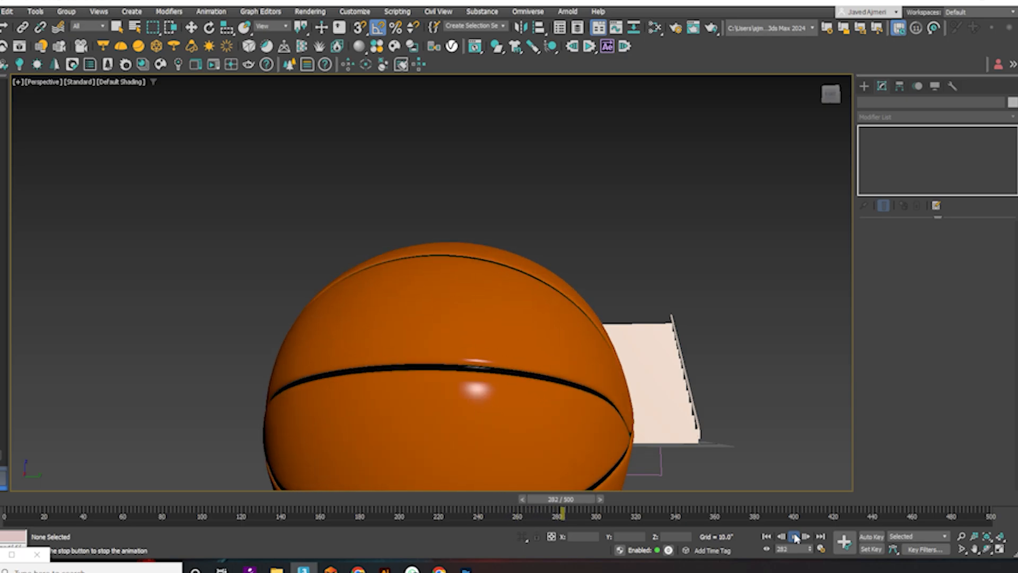